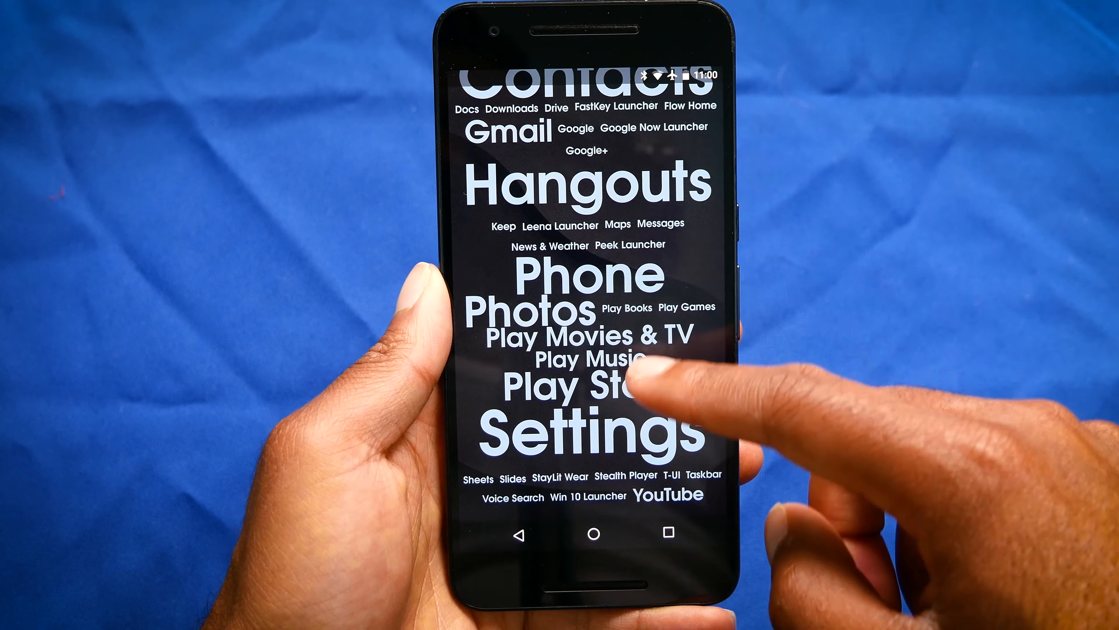
- Arrange two Applications windows beside the browser with Google results and scroll the app list
left_click(585, 436)
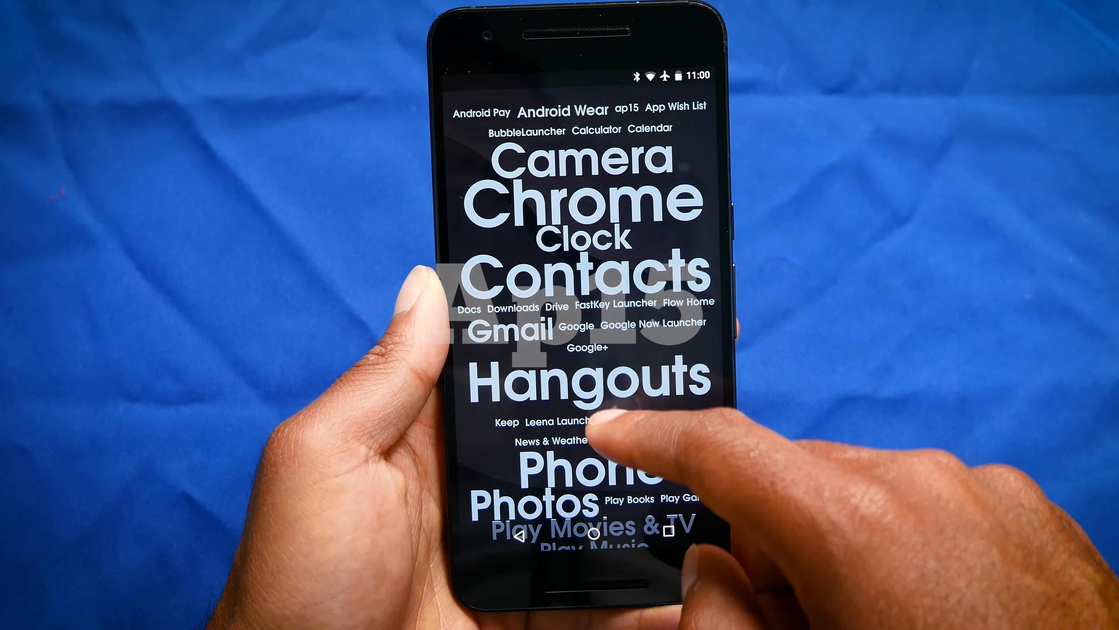
left_click(587, 237)
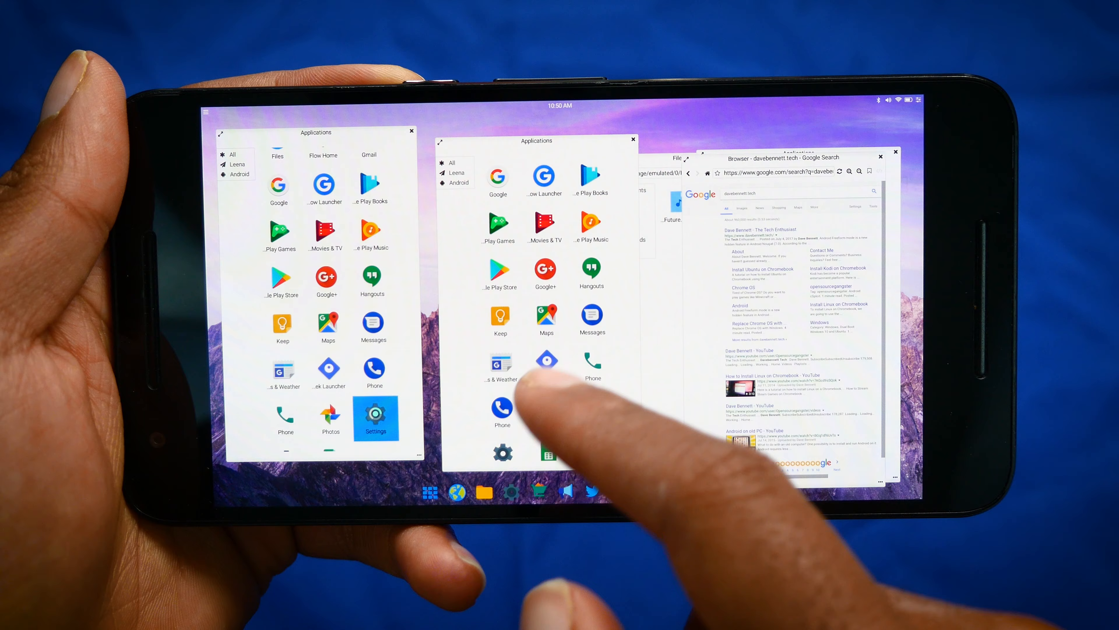
scroll("down", 3)
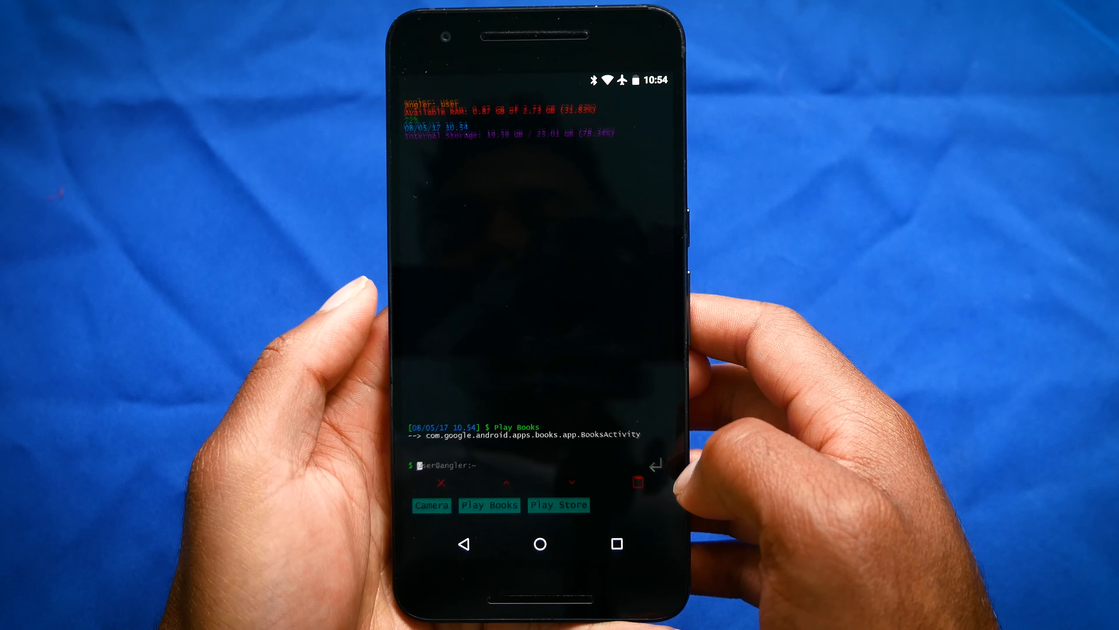
- Launch Play Movies & TV from the T-UI prompt, then run exit and config for its usage help
left_click(489, 504)
type("m")
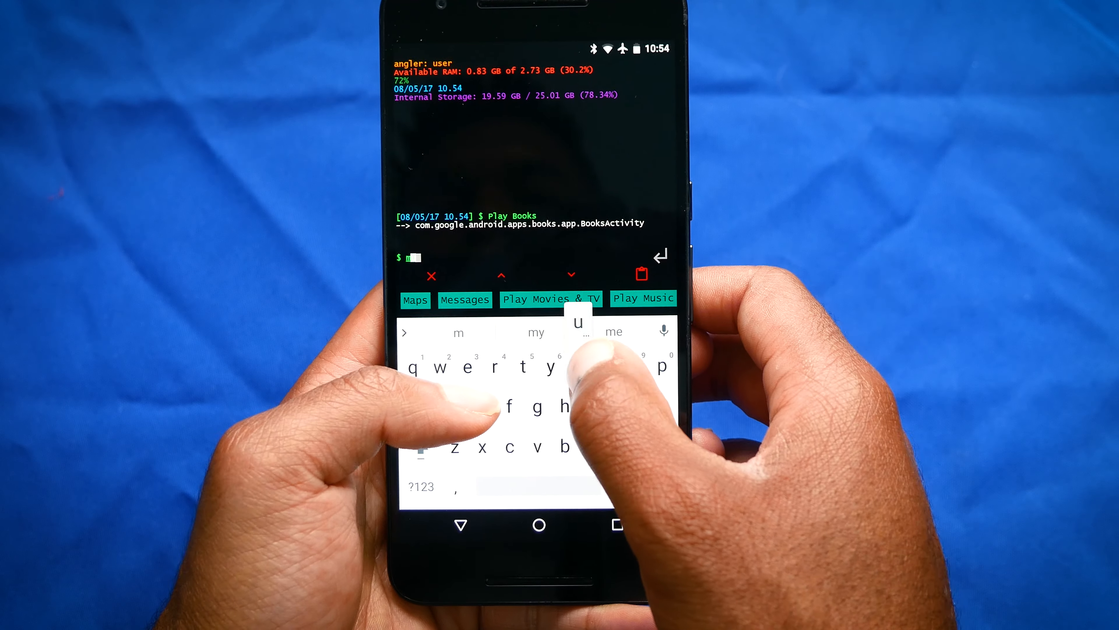
type("u")
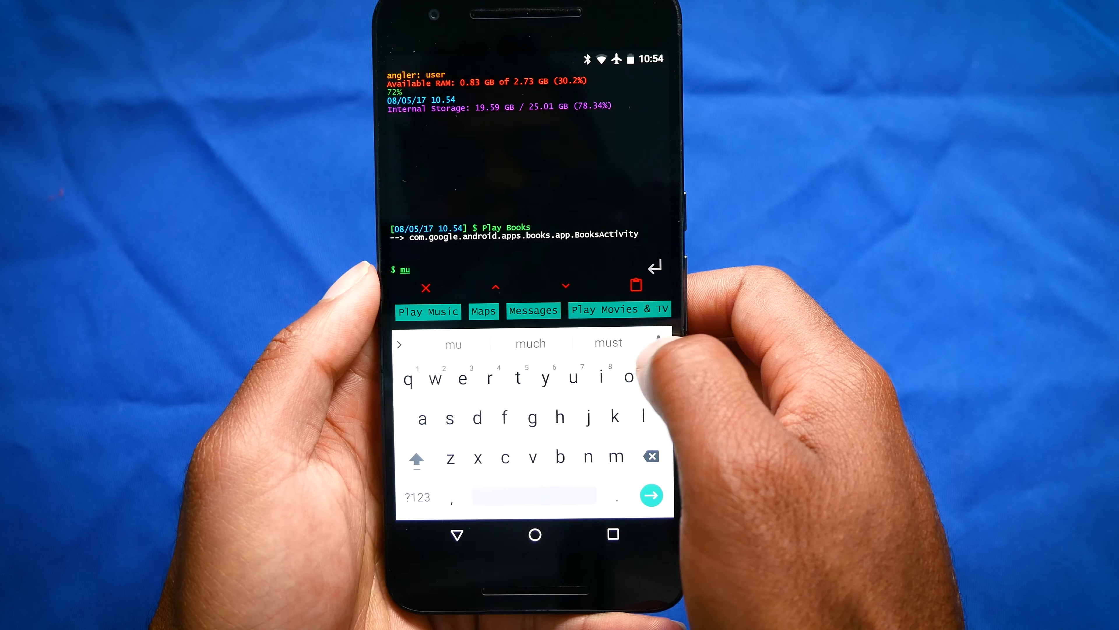
left_click(619, 308)
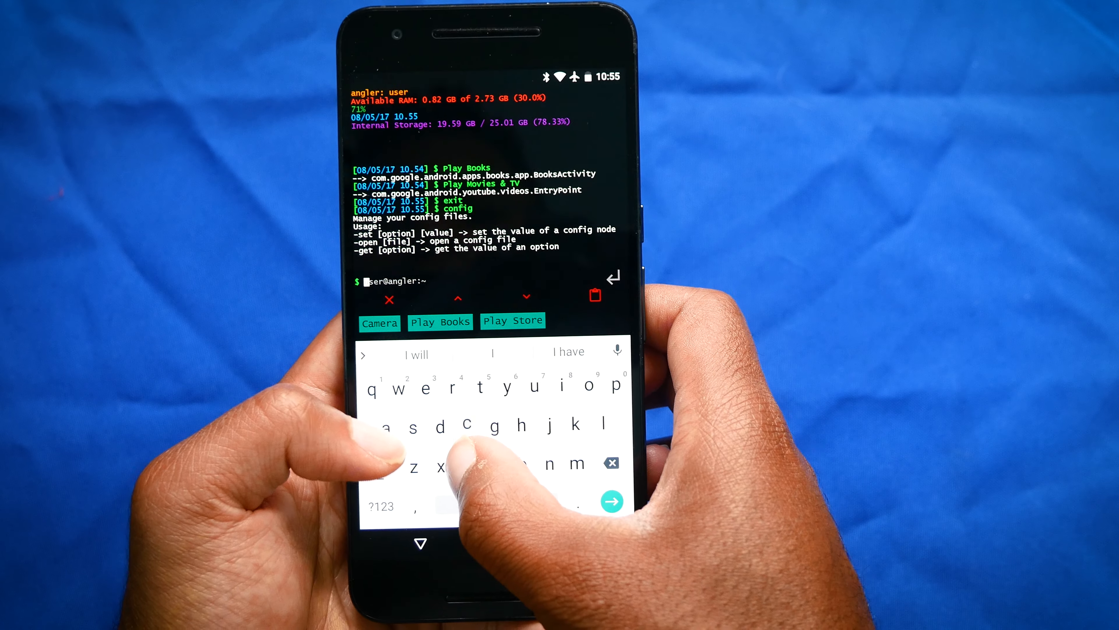
type("call j")
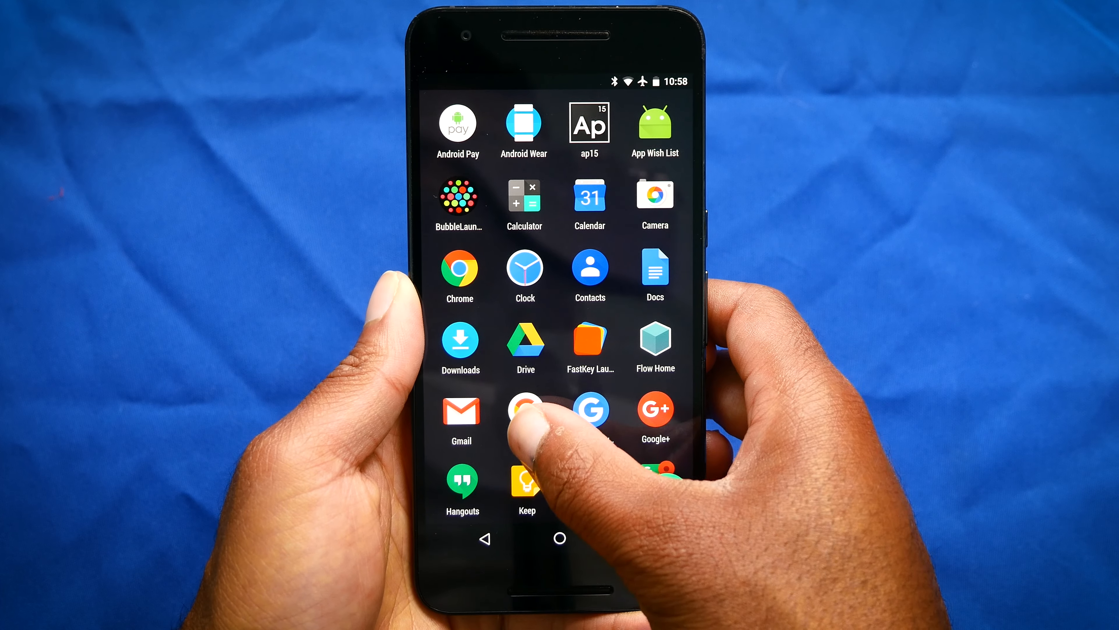
- Start Flow Home and apply the Dark Gloss Wide layout with clock and empty feed
left_click(654, 338)
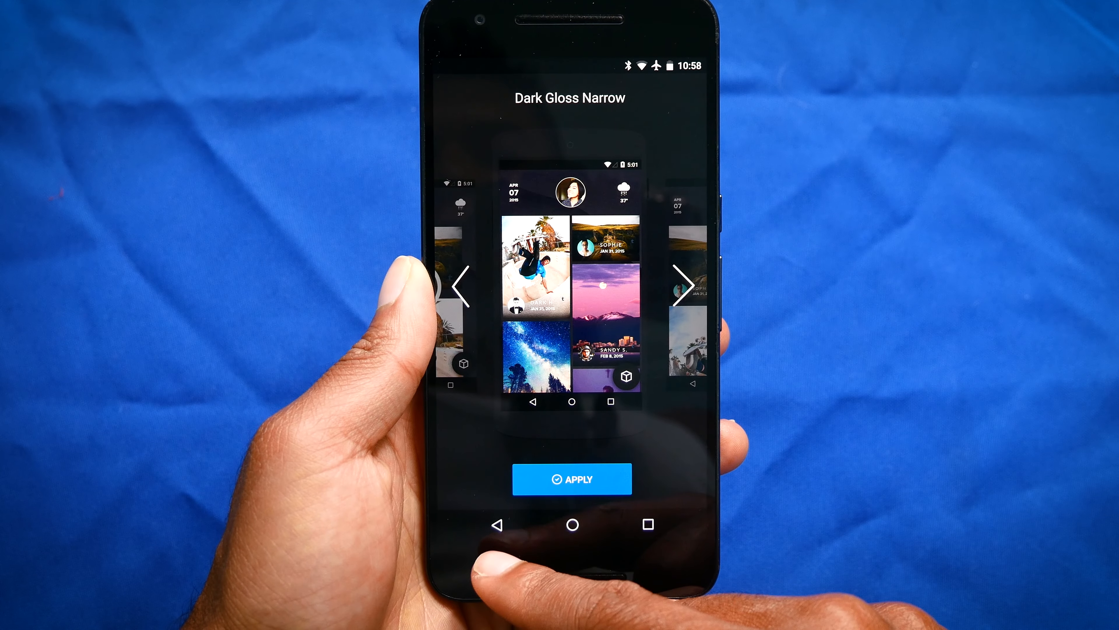
left_click(686, 285)
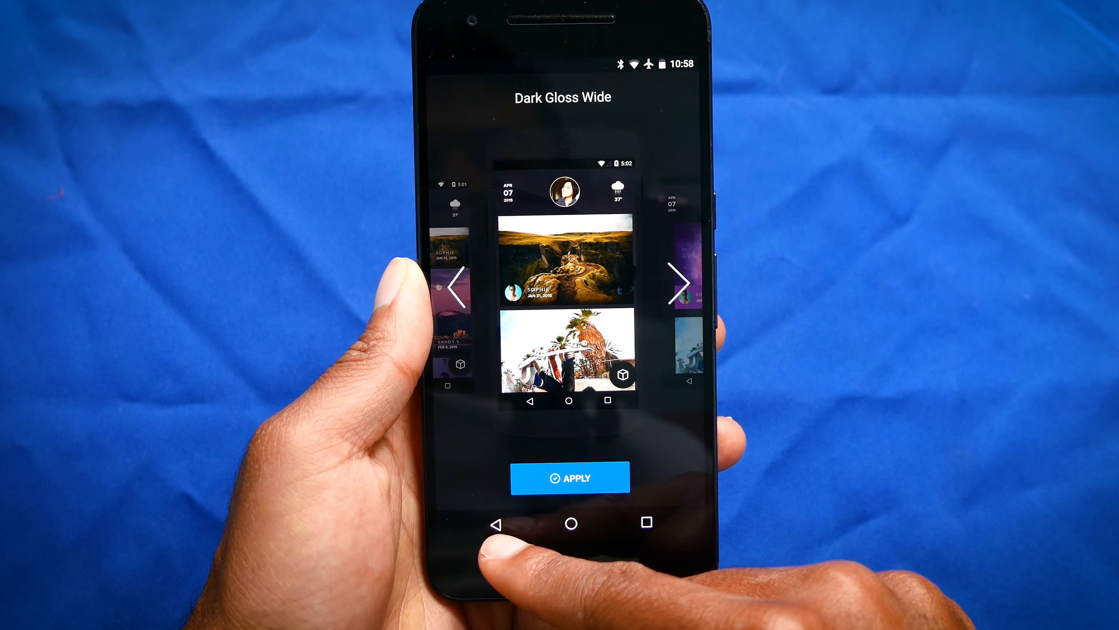
left_click(569, 477)
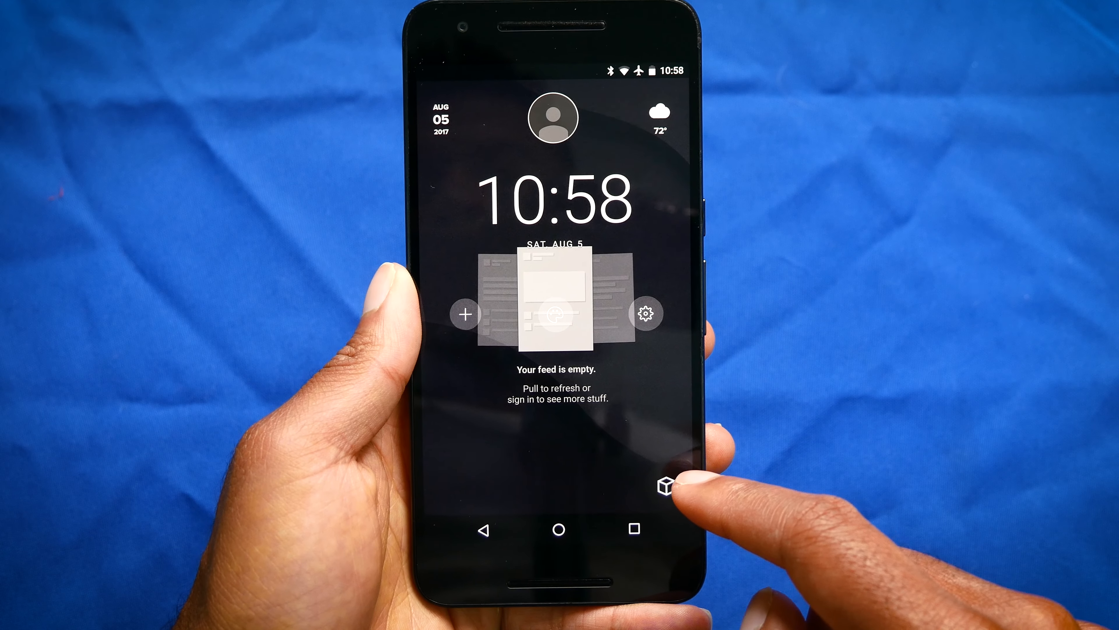
left_click(663, 489)
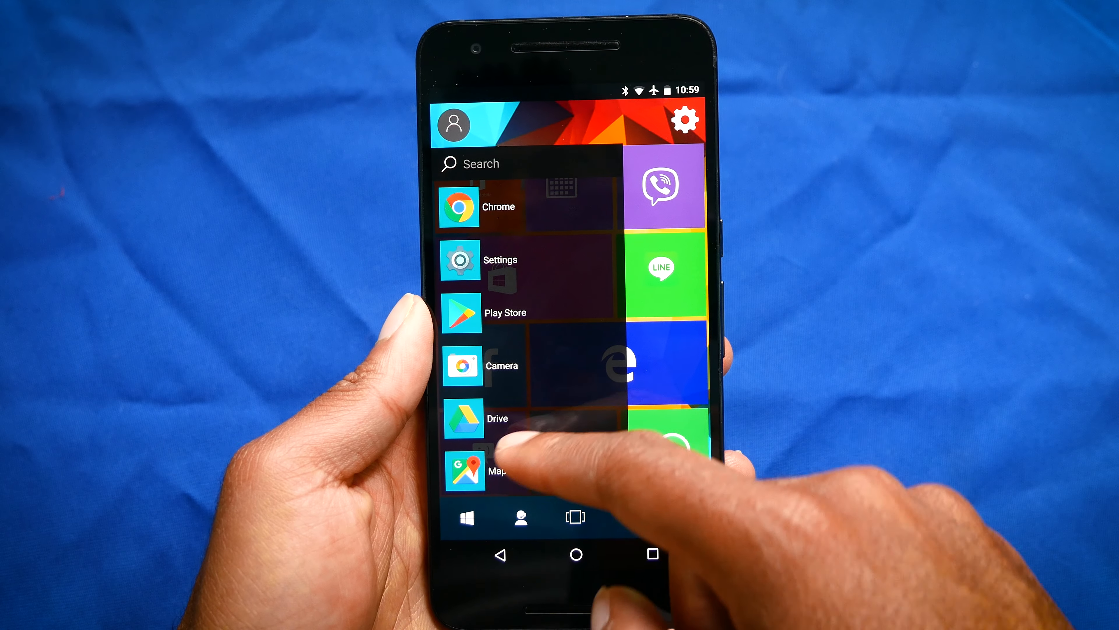
- Scroll through the Start-style app list before returning to the tiled home screen
scroll("down", 3)
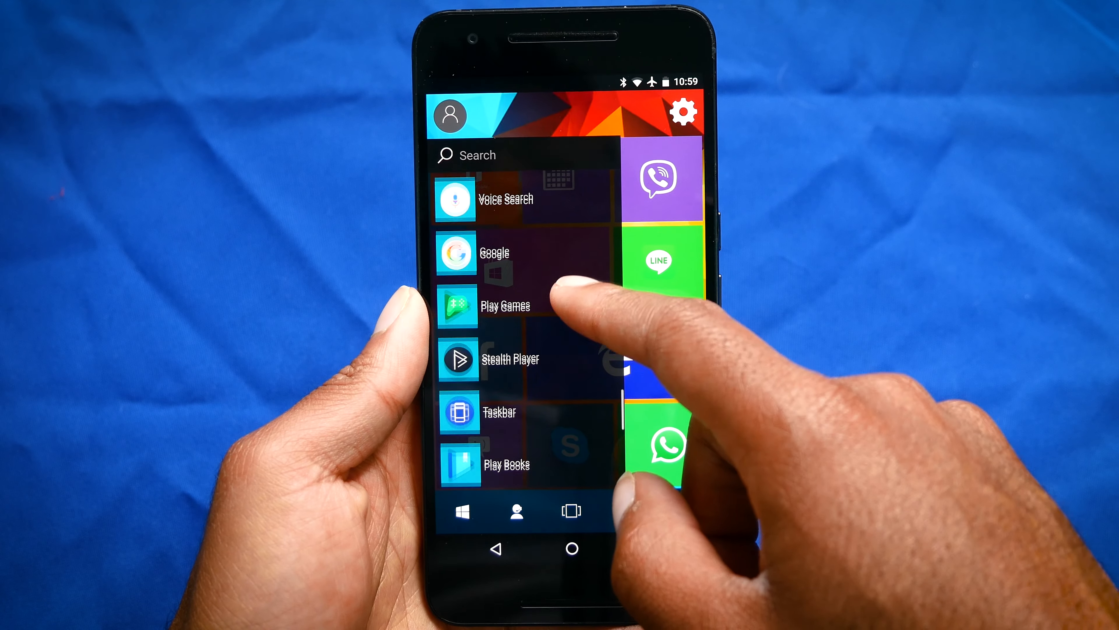
scroll("down", 3)
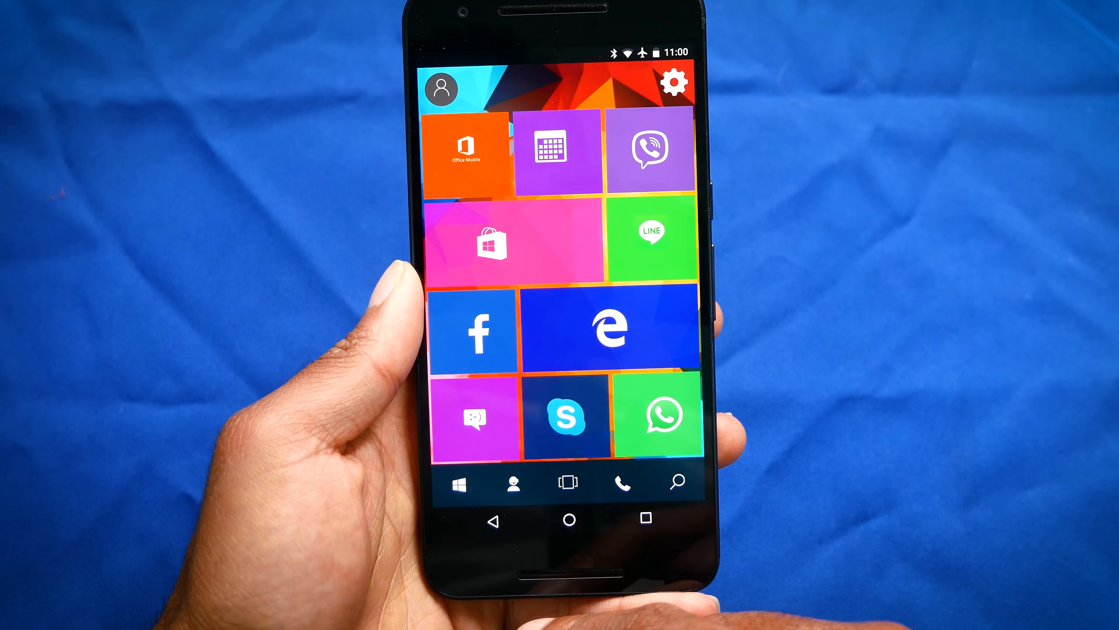
left_click(675, 482)
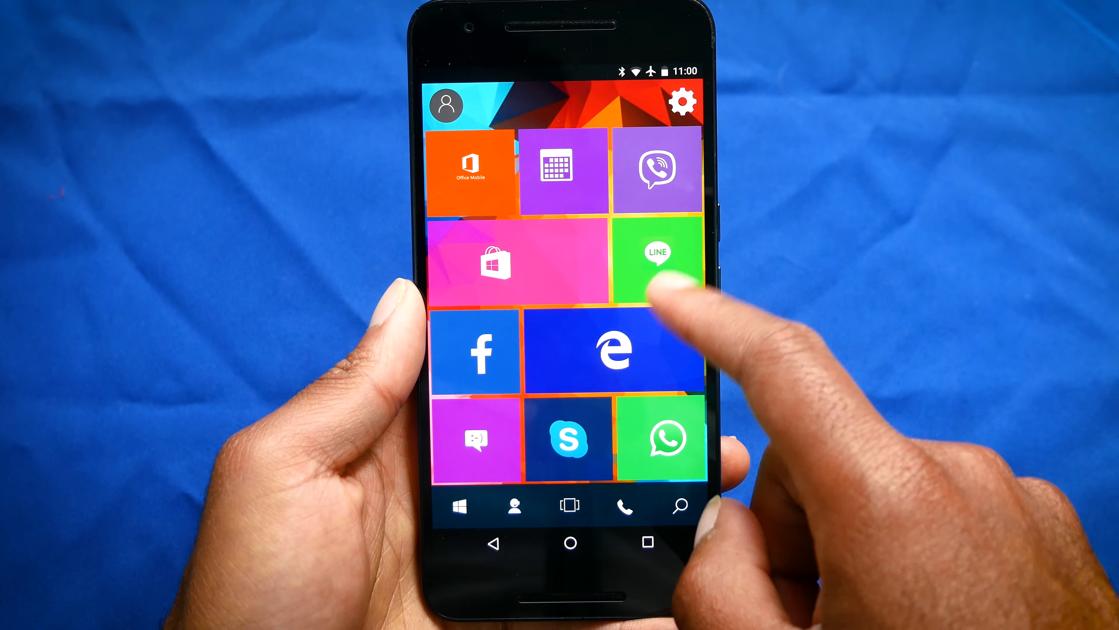
left_click(657, 261)
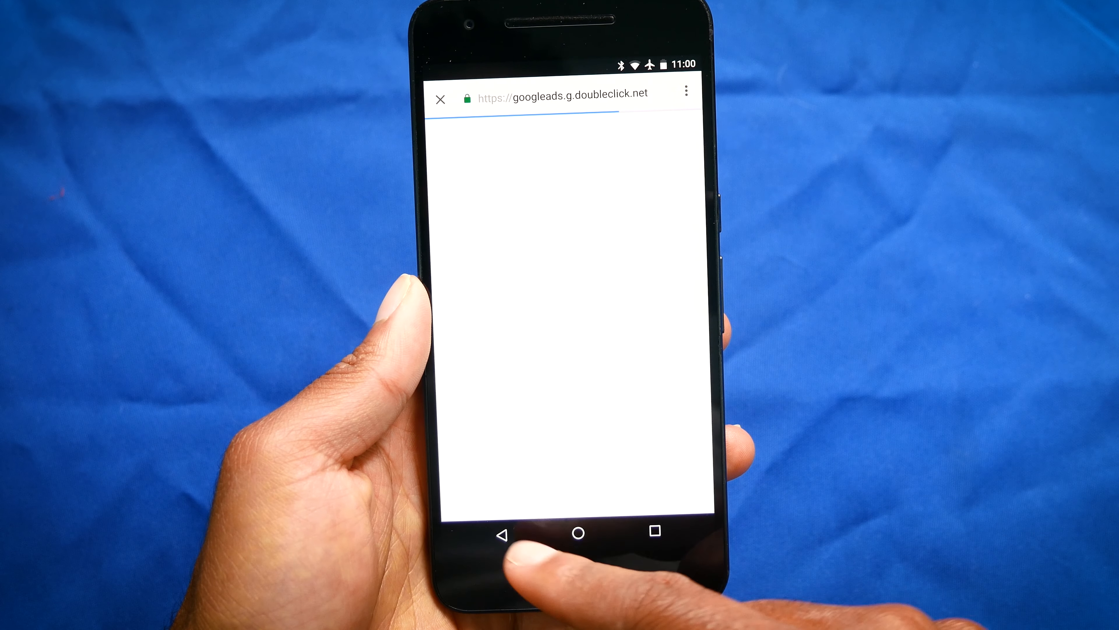
left_click(518, 532)
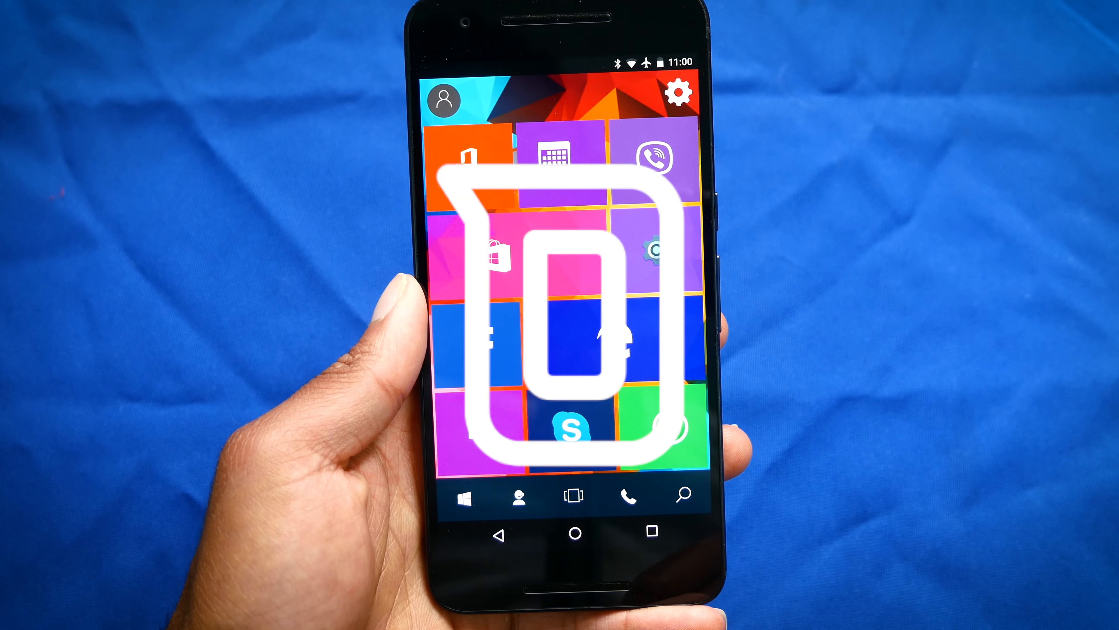